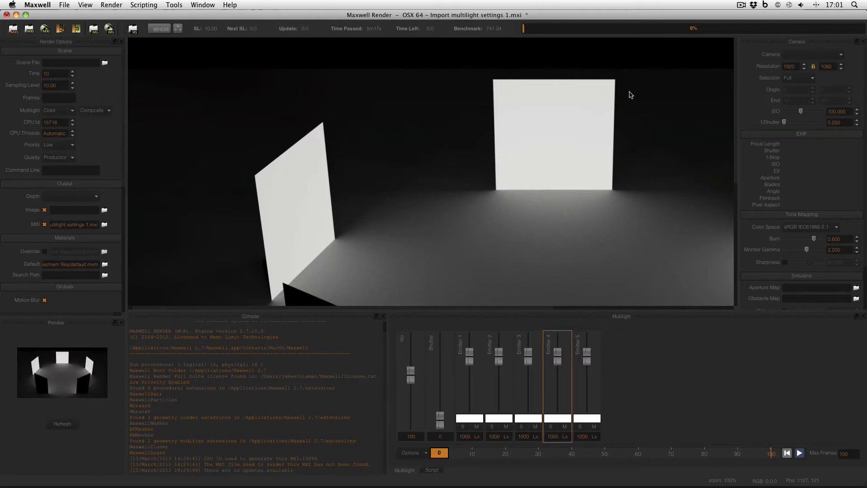
pyautogui.moveTo(523, 397)
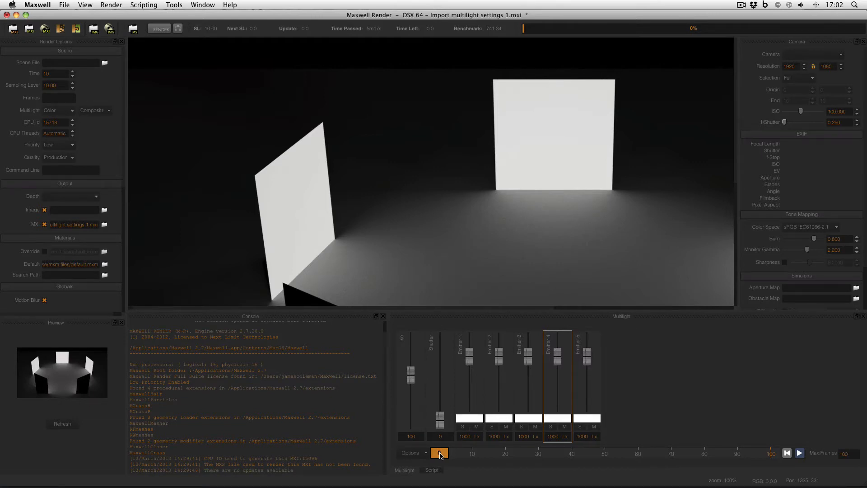
# - Enable Auto Key in the multilight sequencer so light changes are keyframed automatically
pyautogui.click(440, 453)
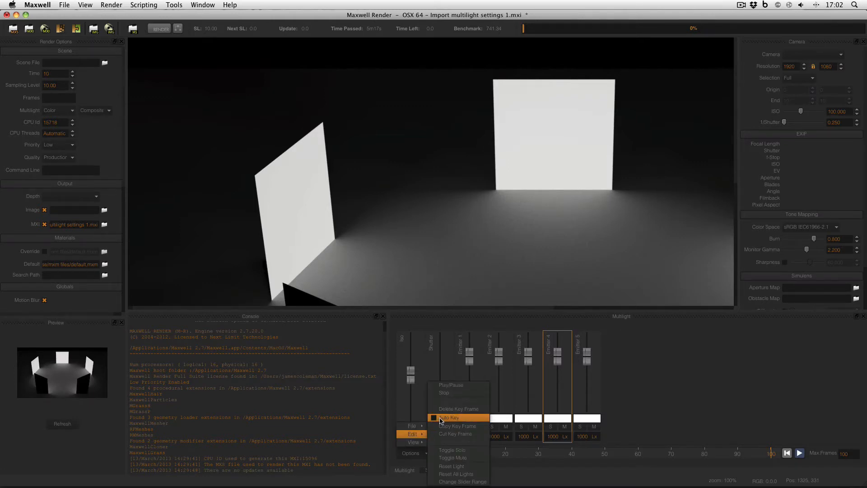
pyautogui.click(448, 417)
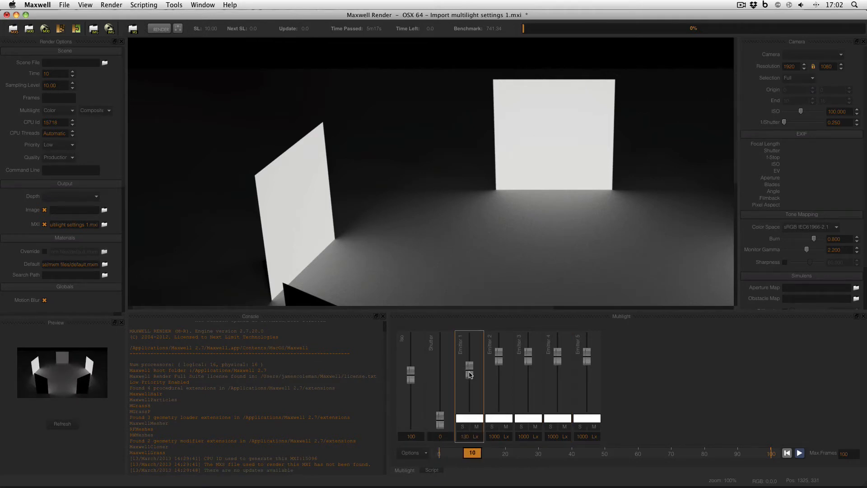
# - At frame 30, give Emitter 3 a red colour in the Color Picker
pyautogui.click(504, 453)
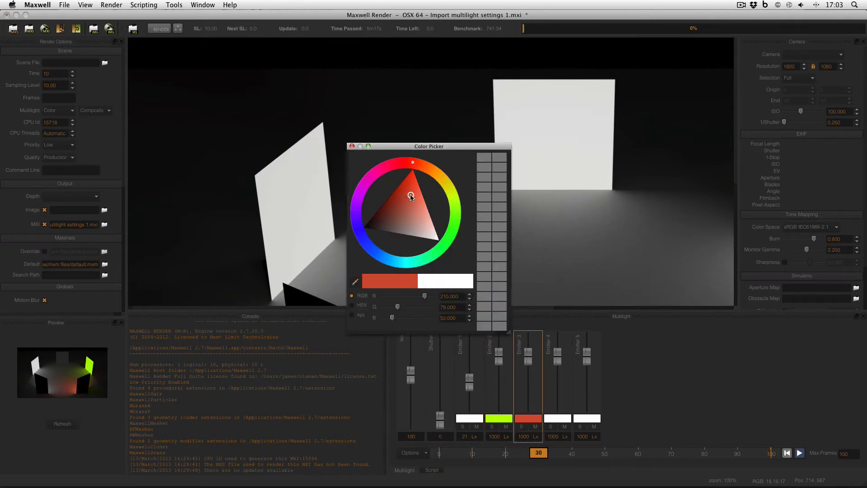
pyautogui.click(352, 146)
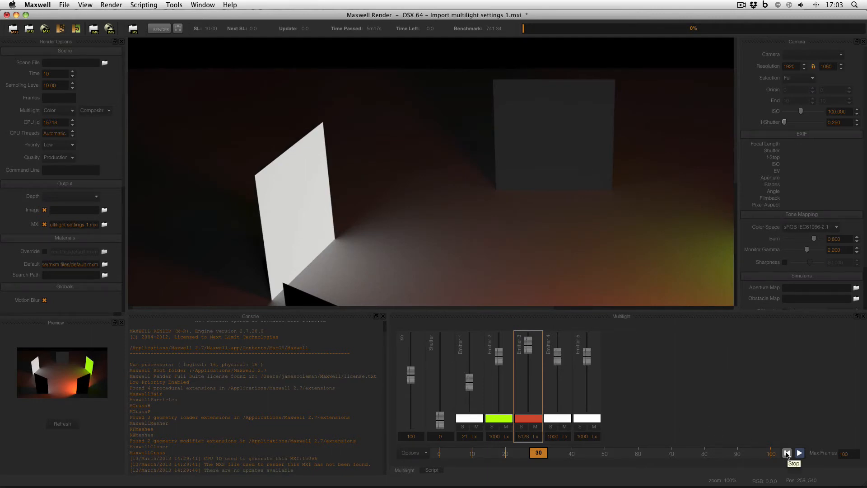
# - Rewind the timeline to frame 0 and play the keyed light animation
pyautogui.click(785, 452)
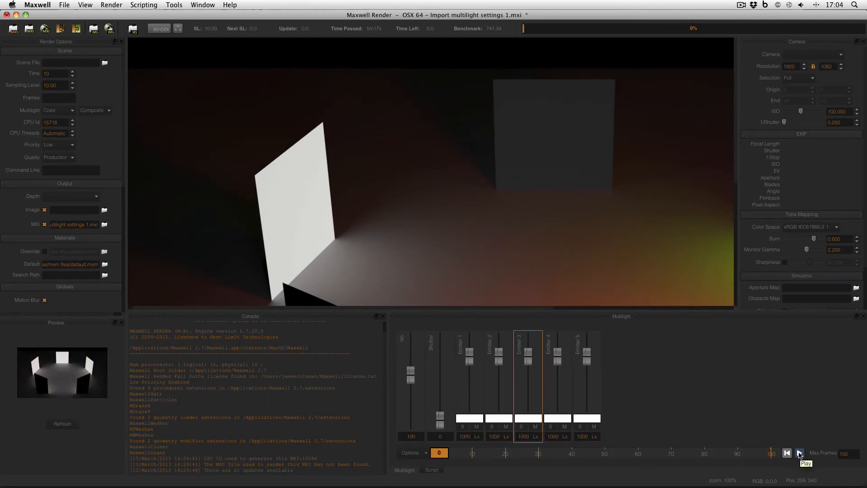
pyautogui.click(798, 452)
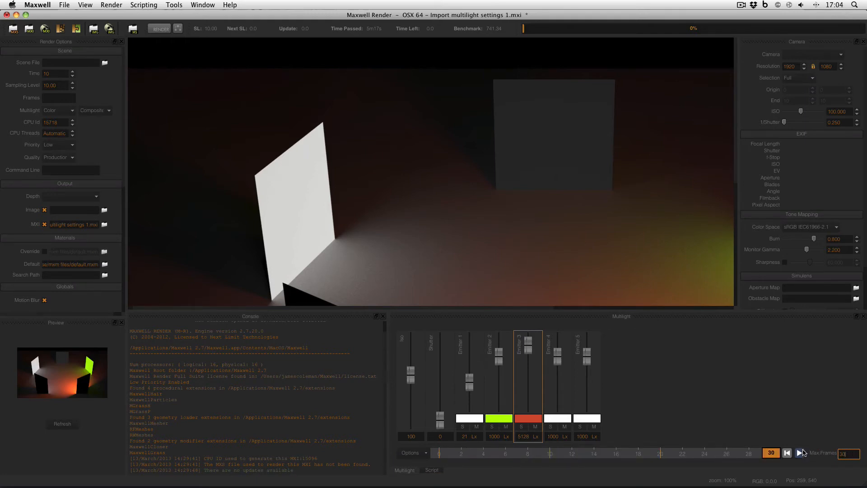
# - Play the 30-frame light animation, stop it, and replay it from the start
pyautogui.click(801, 452)
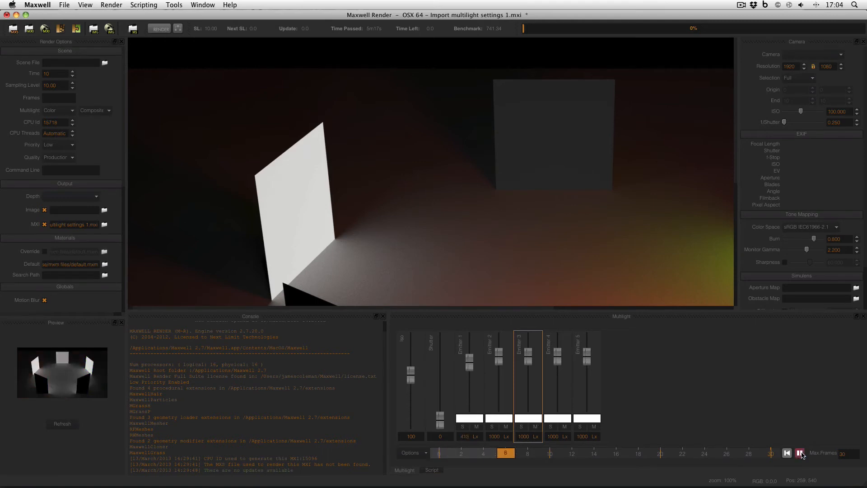
pyautogui.click(493, 452)
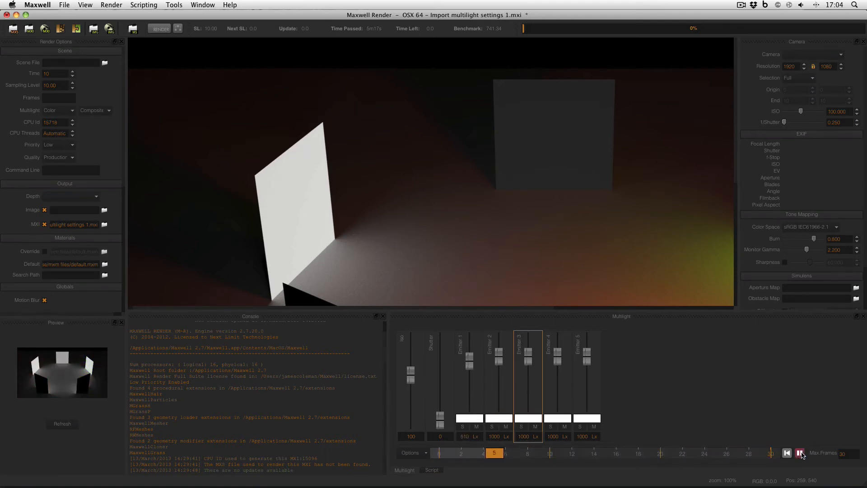
pyautogui.click(482, 452)
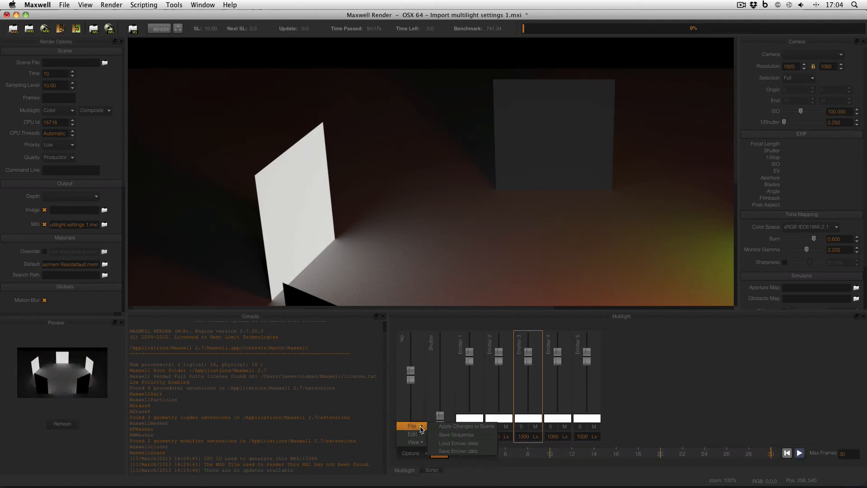
# - Choose Save Sequence from the multilight File options to export the animation as images
pyautogui.click(455, 434)
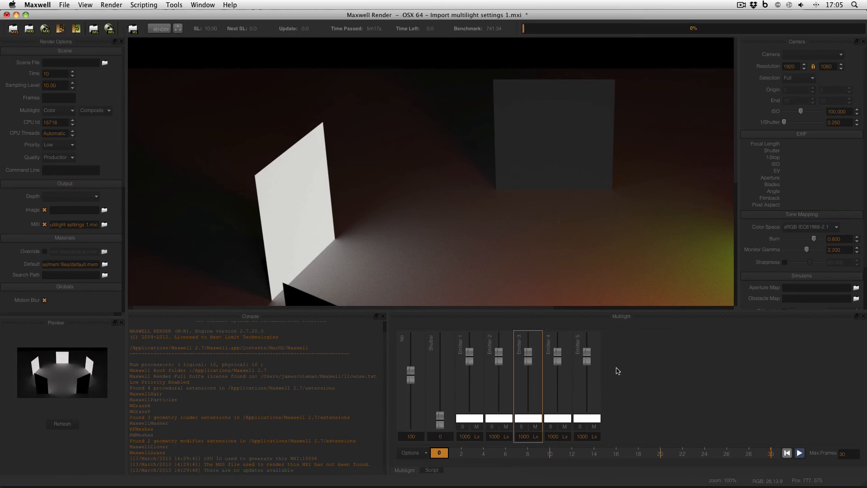
# - Replay the saved light animation from frame 0, watching Emitter 1 begin dimming
pyautogui.click(797, 452)
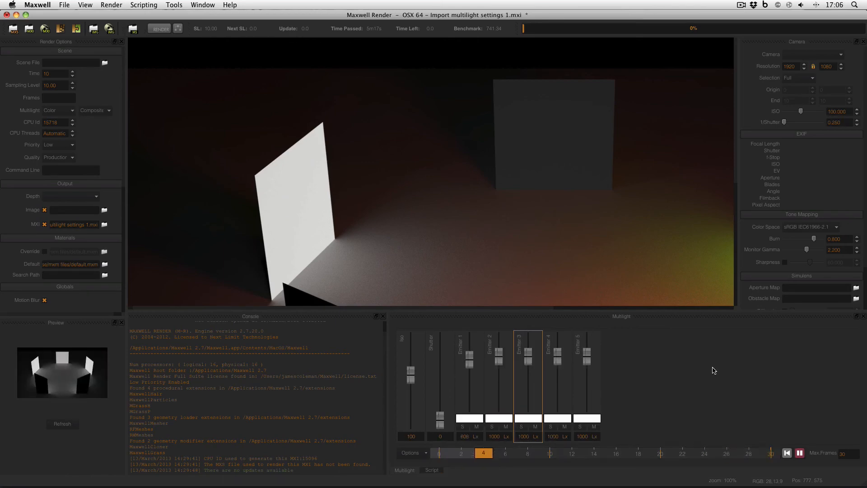
pyautogui.click(460, 453)
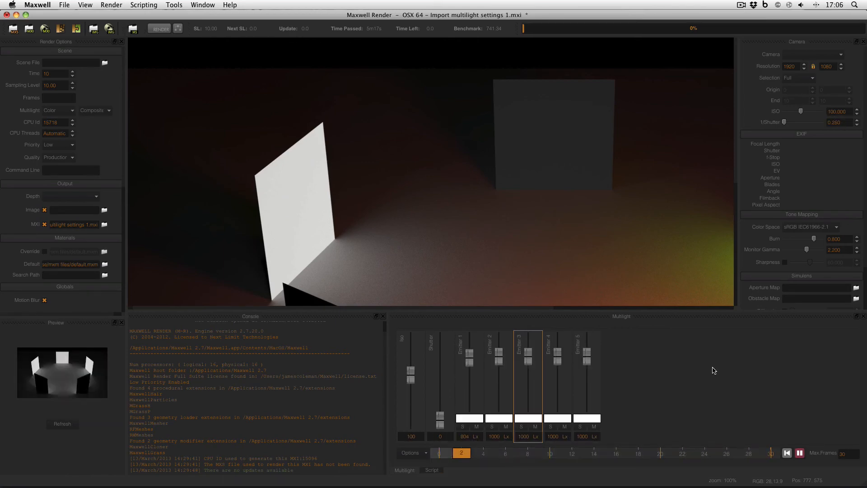